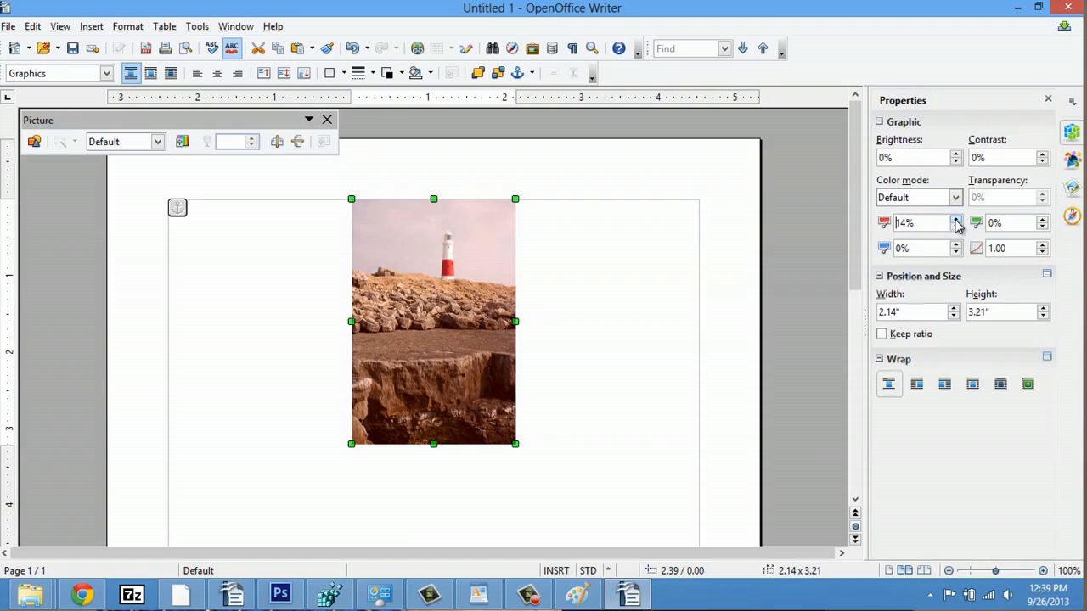
- Raise the photo's Red value to 14% in the Graphic properties panel
left_click(954, 219)
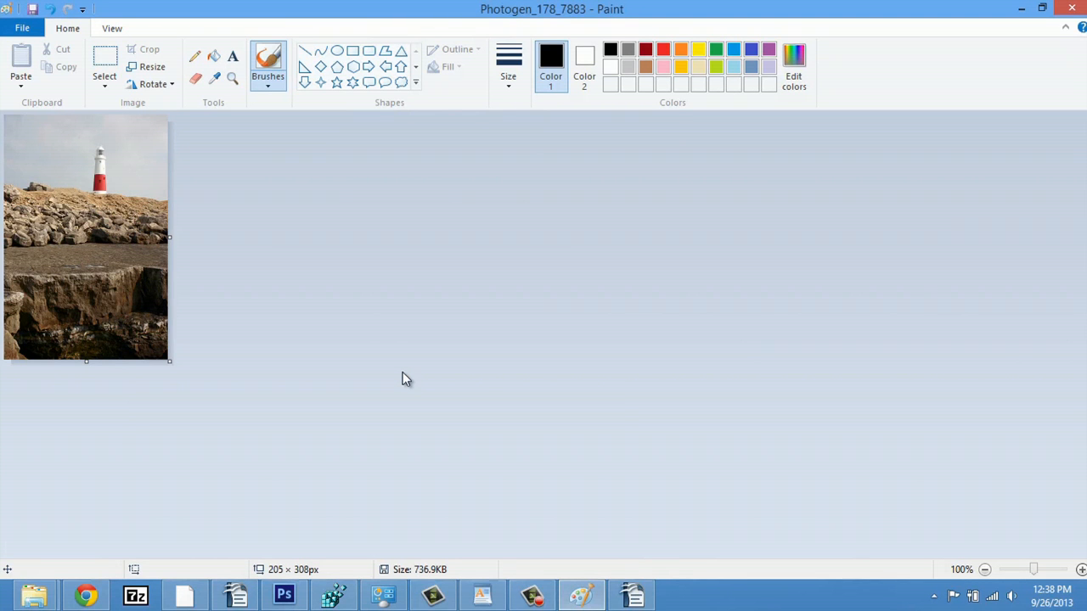
mouse_move(68, 259)
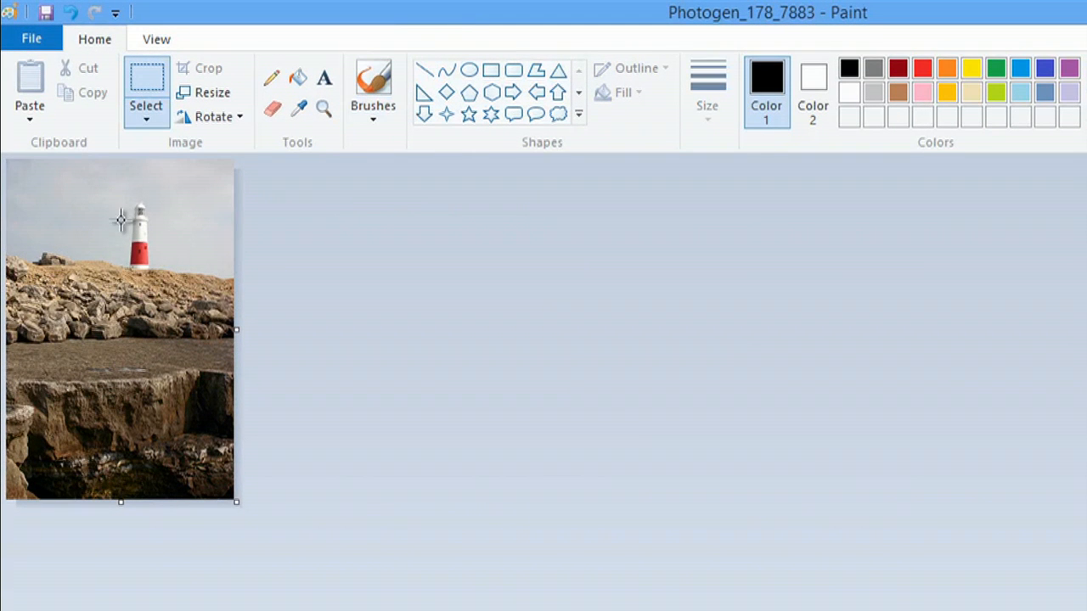
- Select the entire lighthouse photo on the canvas and cut it out
left_click_drag(80, 208, 166, 255)
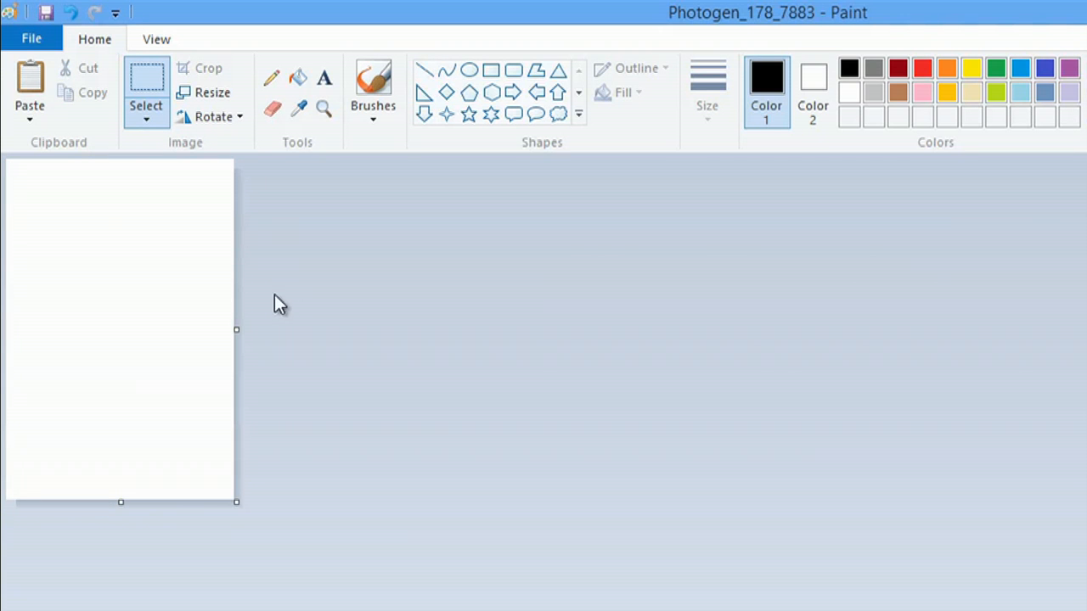
mouse_move(13, 136)
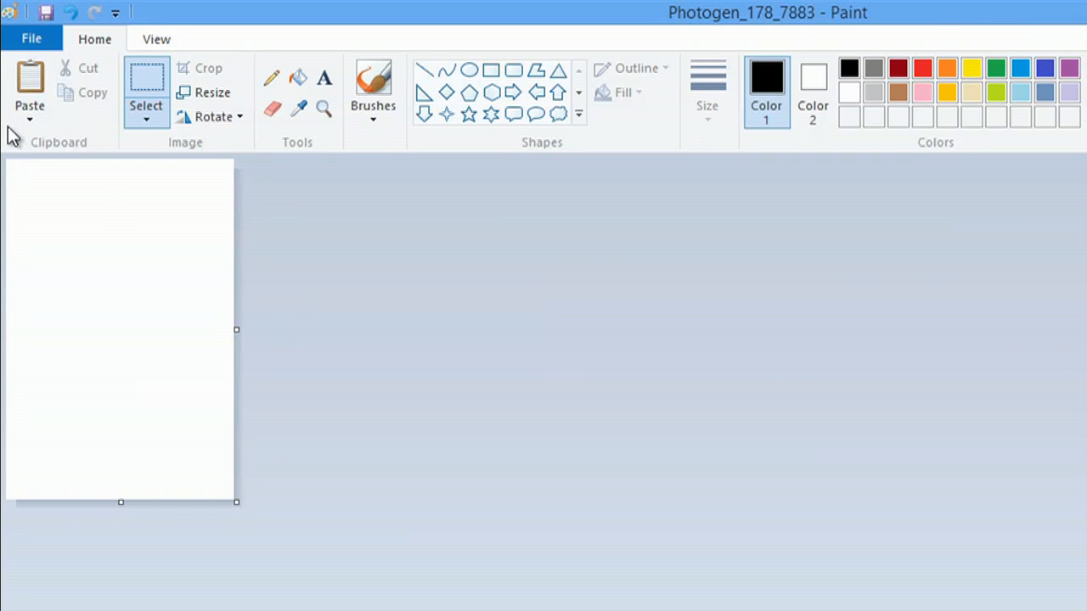
mouse_move(30, 93)
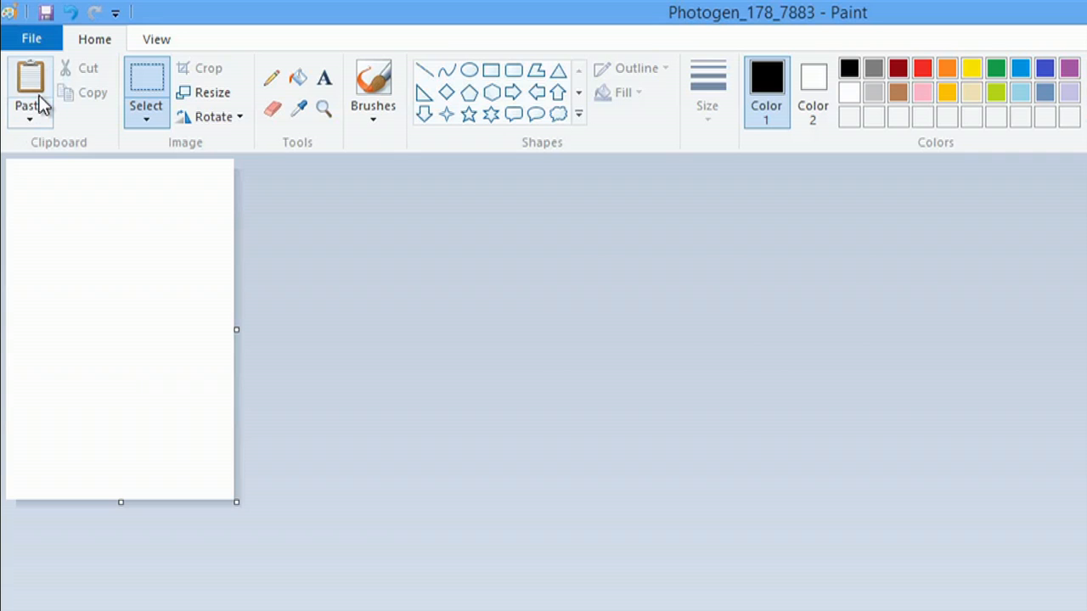
left_click(30, 94)
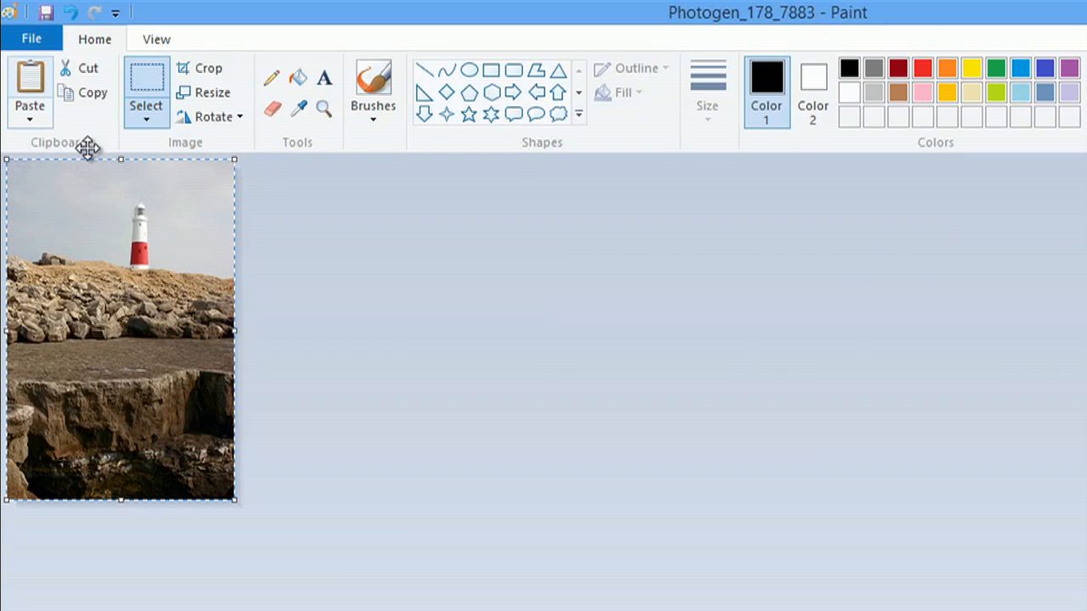
mouse_move(146, 334)
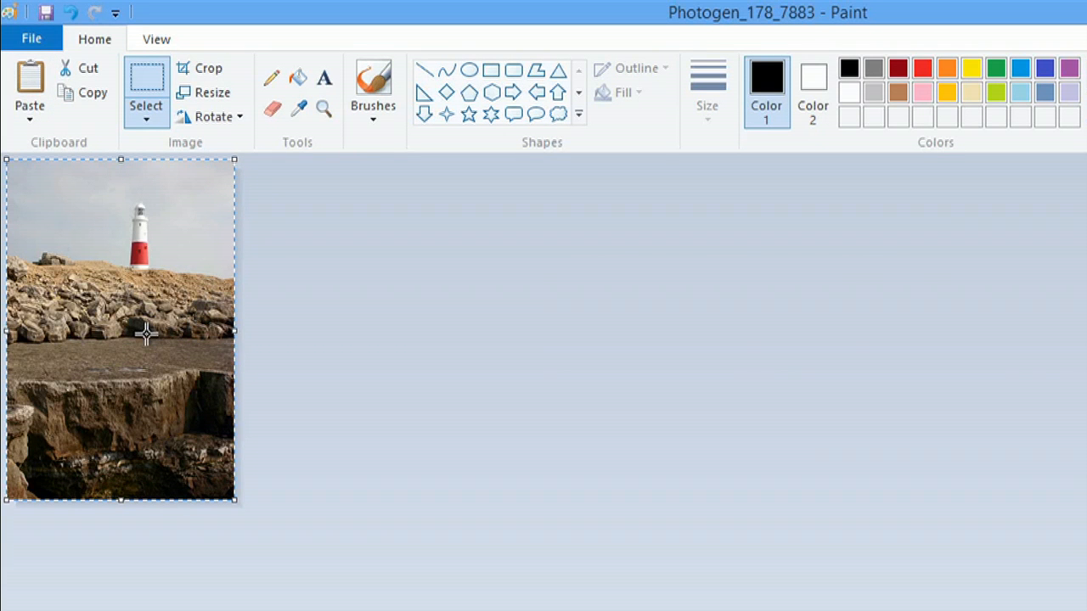
mouse_move(30, 119)
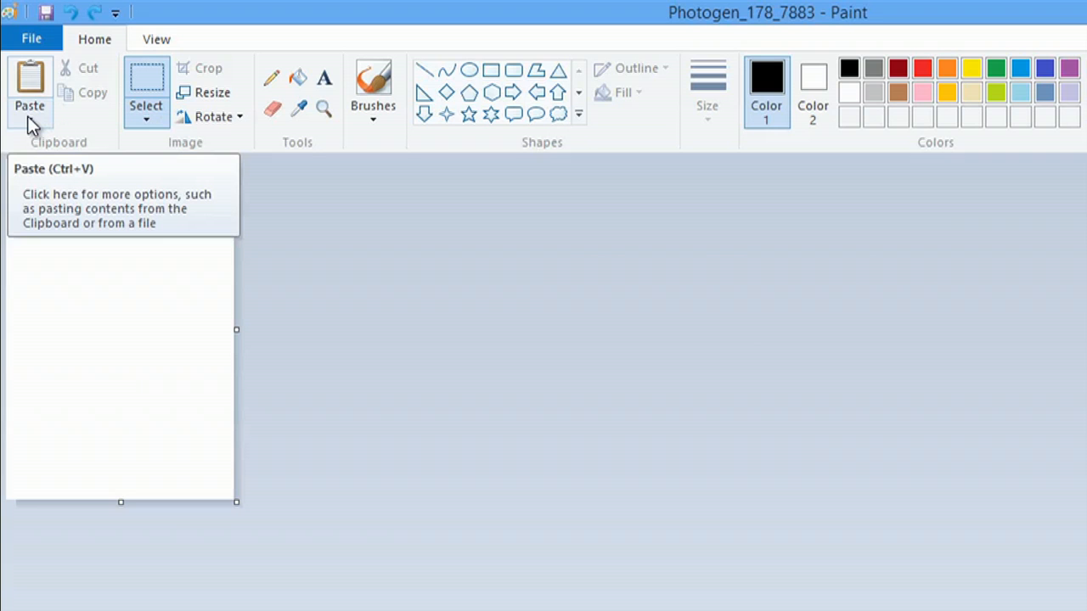
left_click(30, 119)
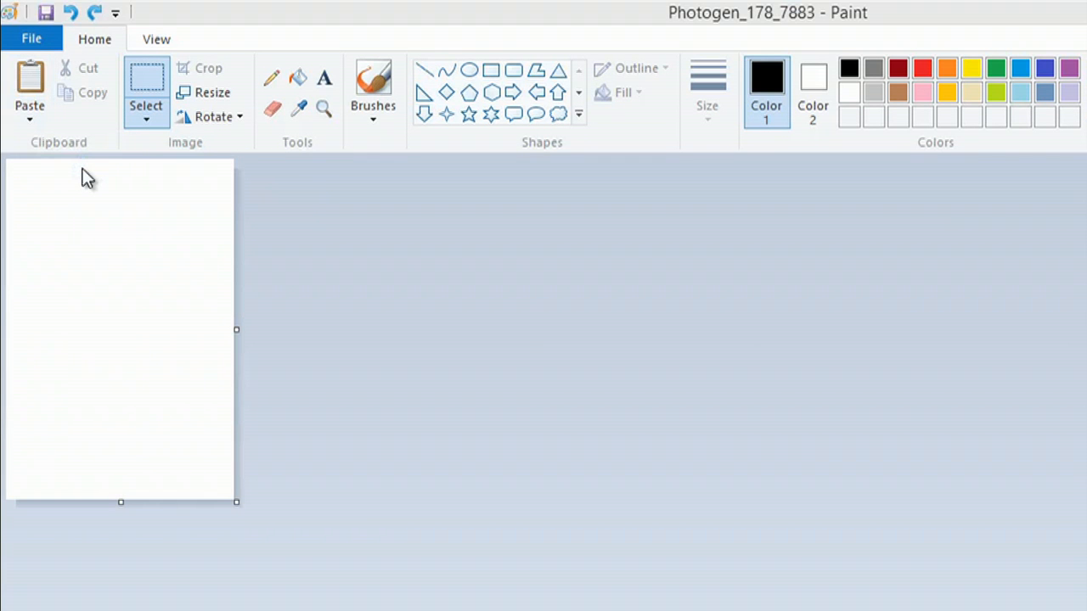
- Paste the Photogen_178_7883 picture file onto the canvas at full size
left_click(30, 105)
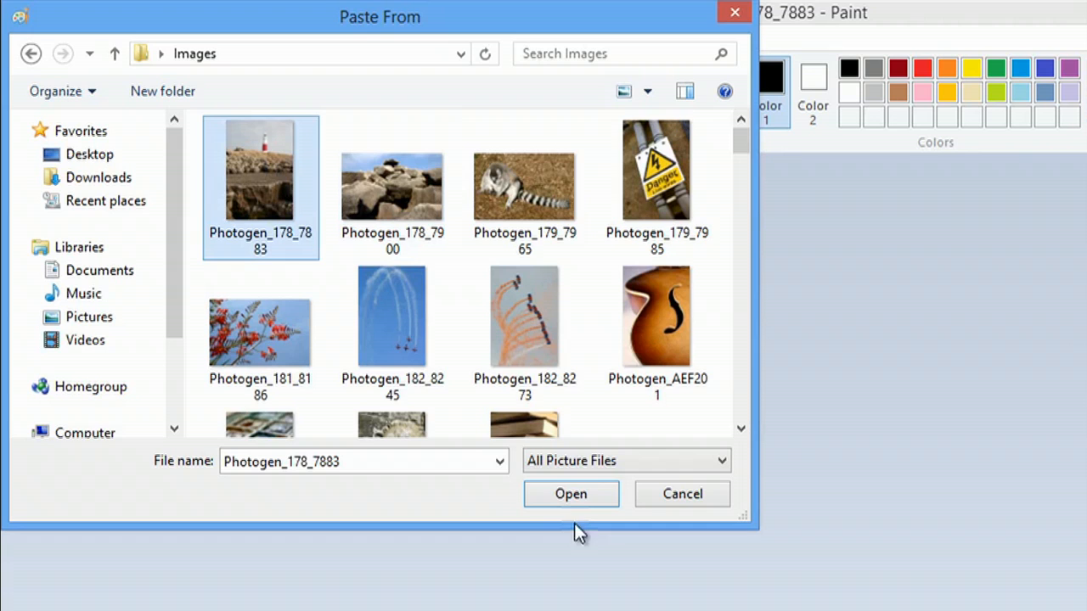
left_click(571, 494)
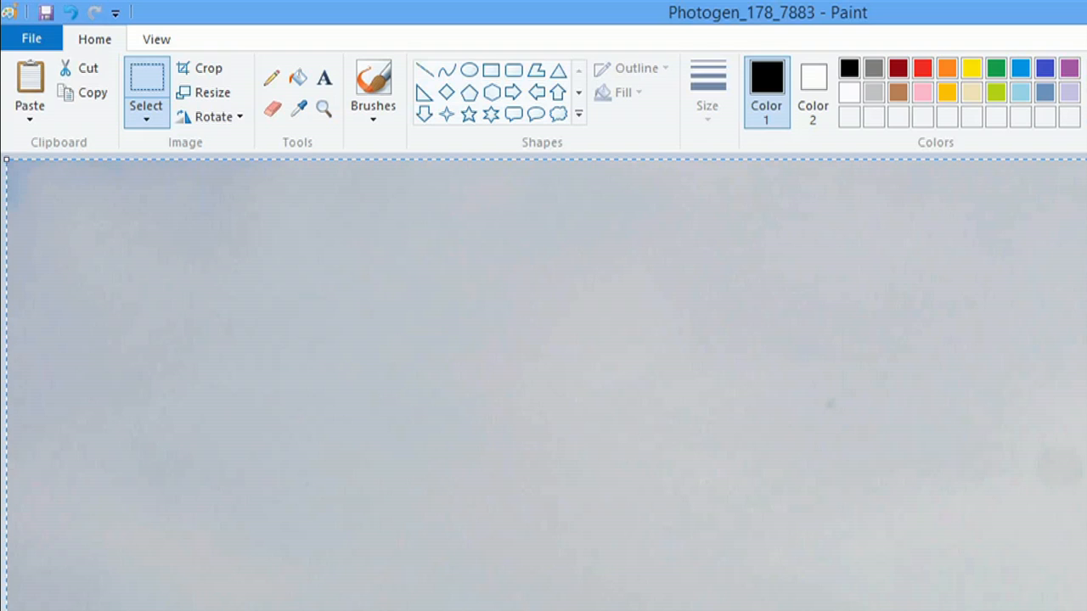
left_click(30, 81)
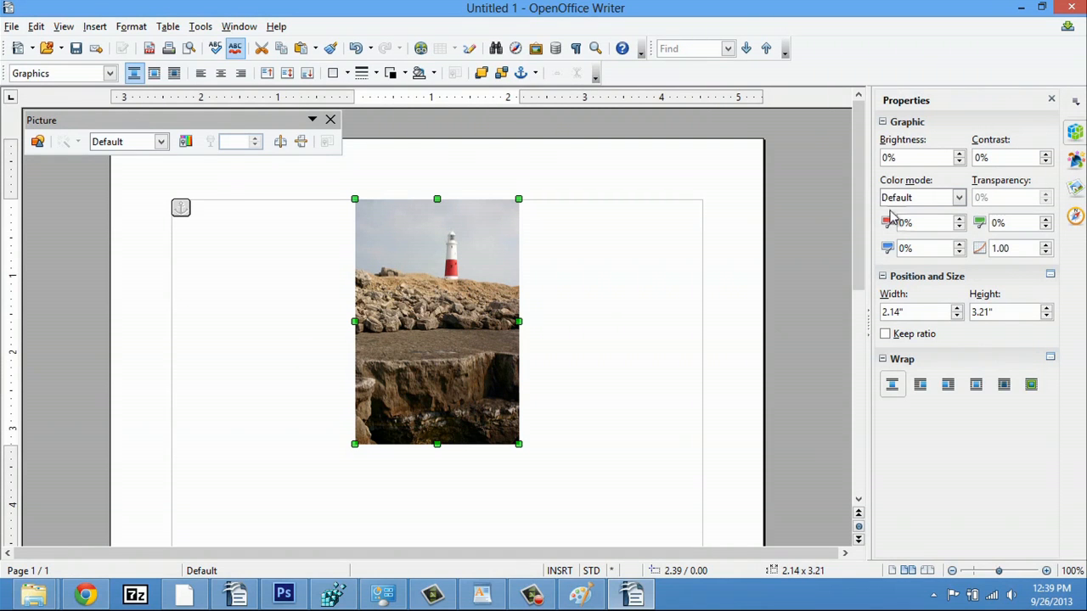
mouse_move(961, 223)
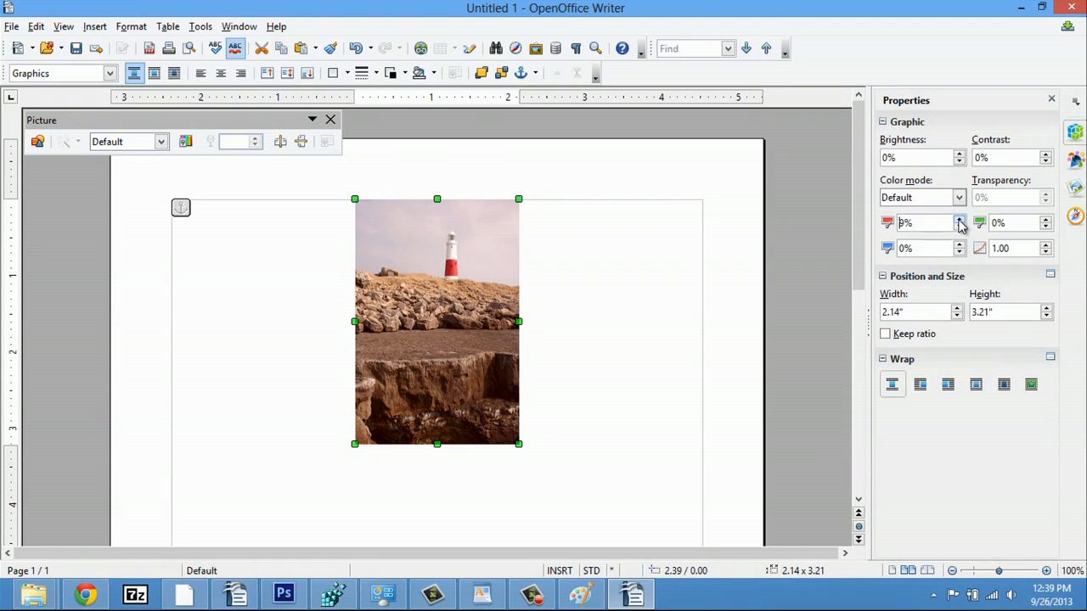
- Raise the photo's Red value to 32% for a strong red tint
left_click(960, 219)
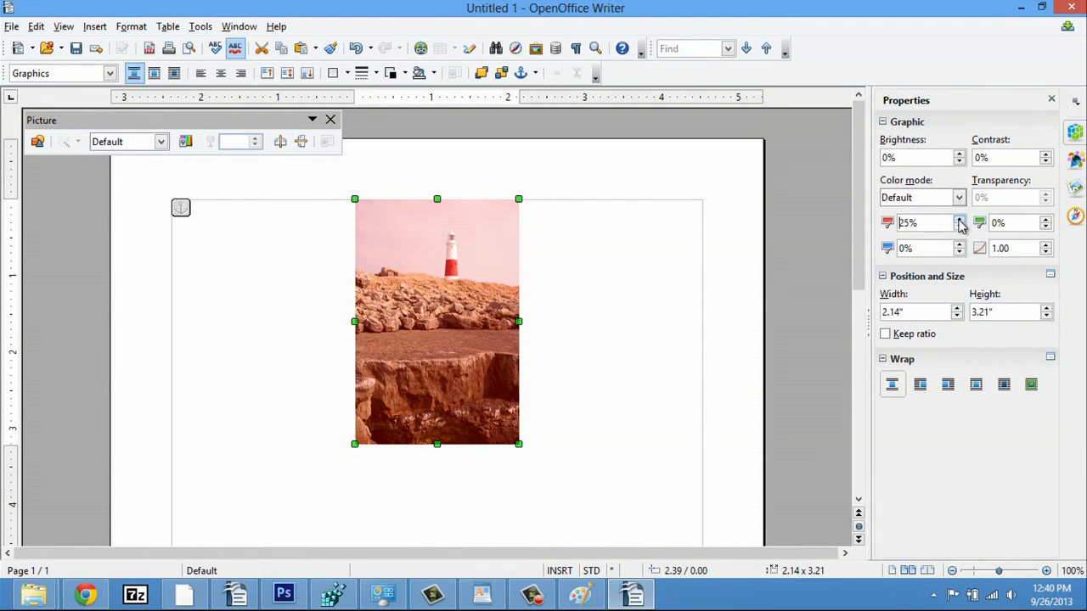
left_click(960, 219)
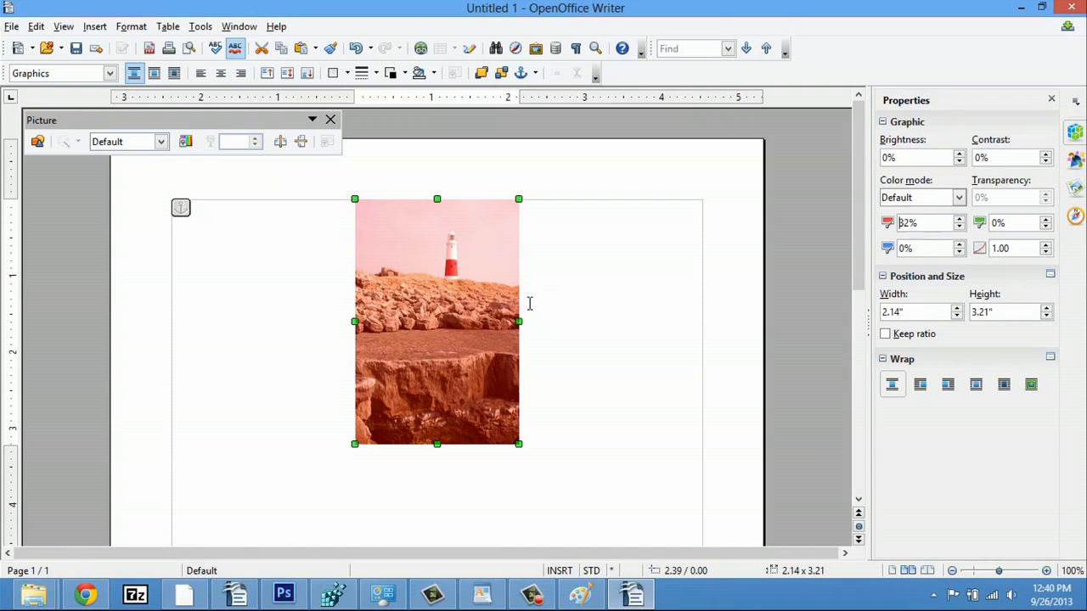
- Drag the red-tinted photo left, then up to the page's top right
left_click_drag(437, 321, 288, 334)
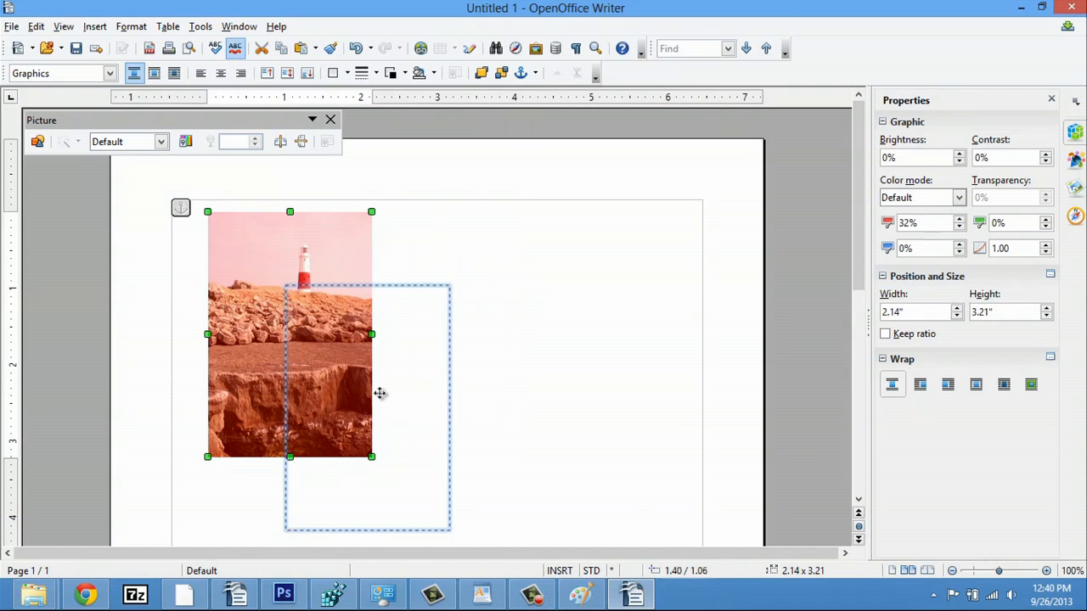
left_click_drag(289, 334, 606, 298)
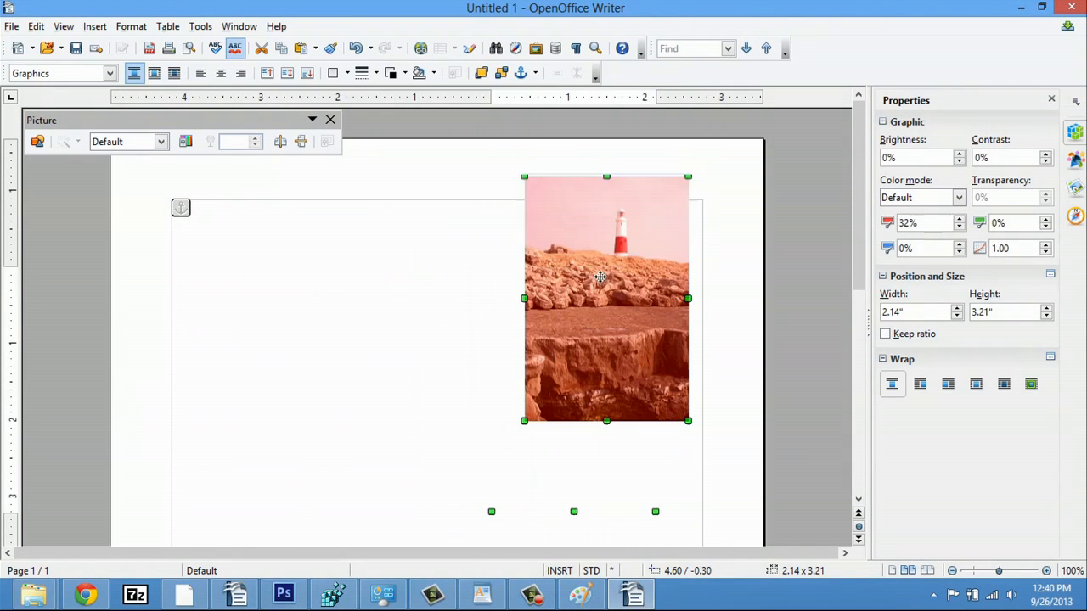